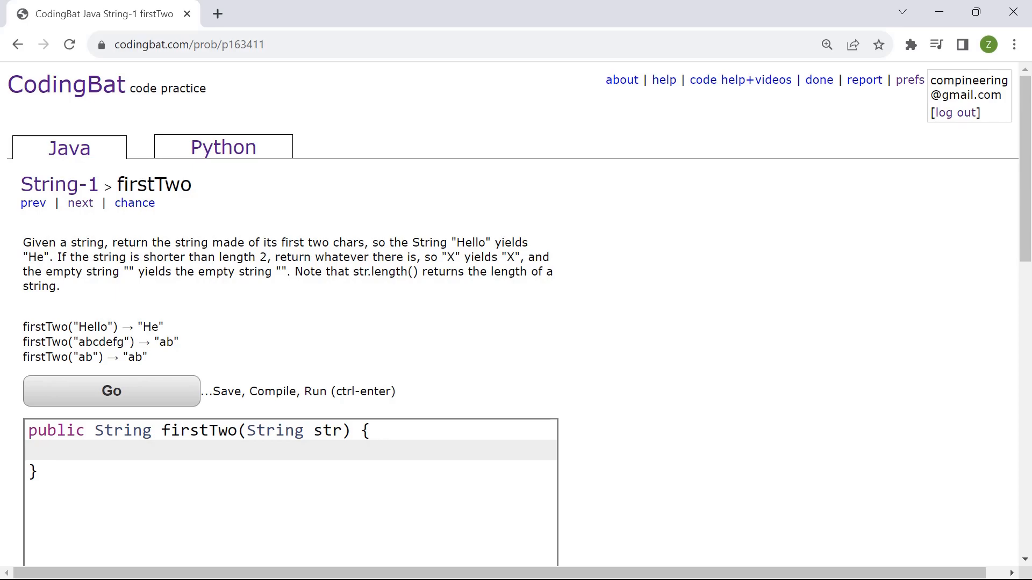
{"action": "type", "text": "int"}
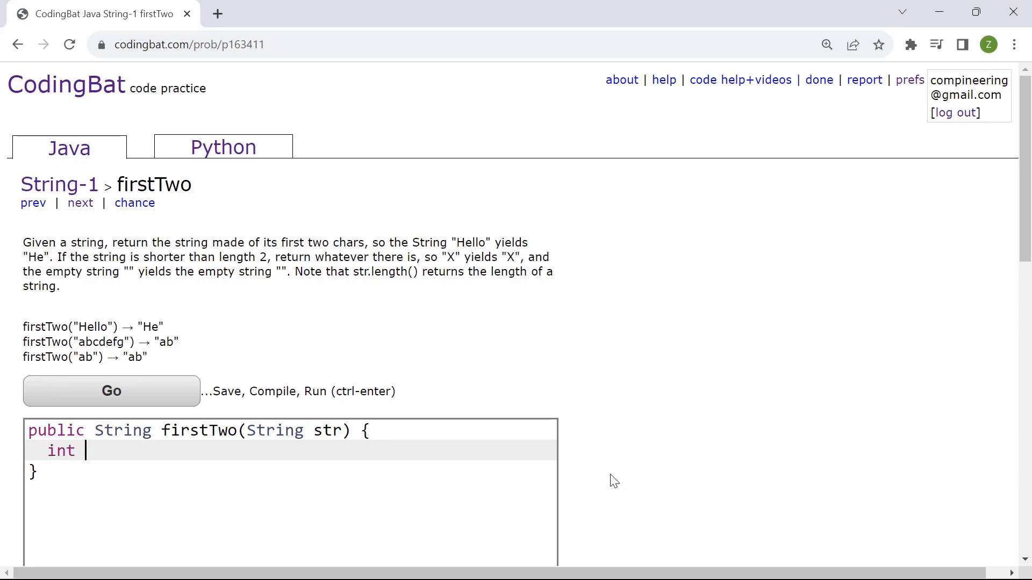
{"action": "type", "text": "lengt"}
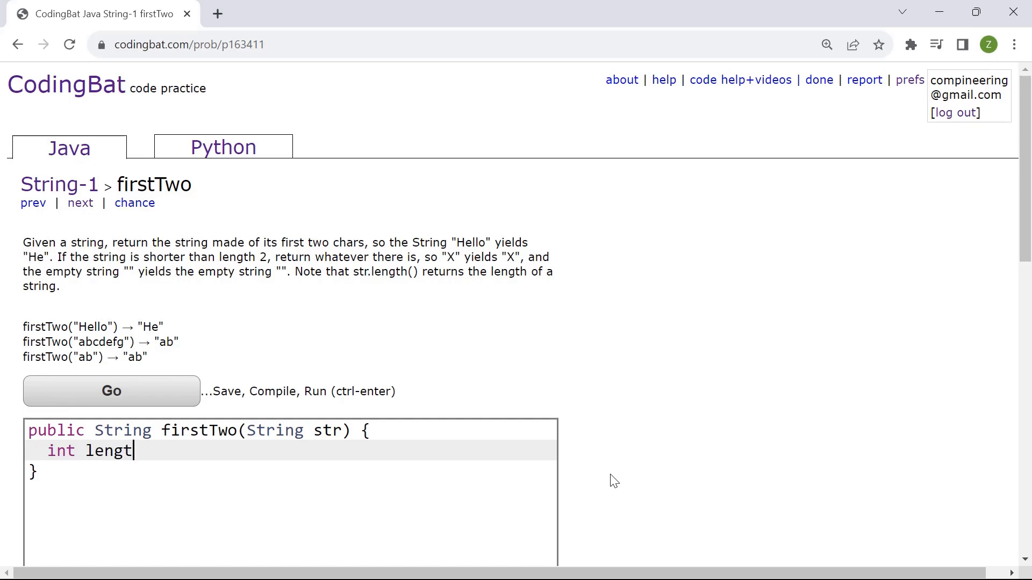
{"action": "type", "text": "h = str"}
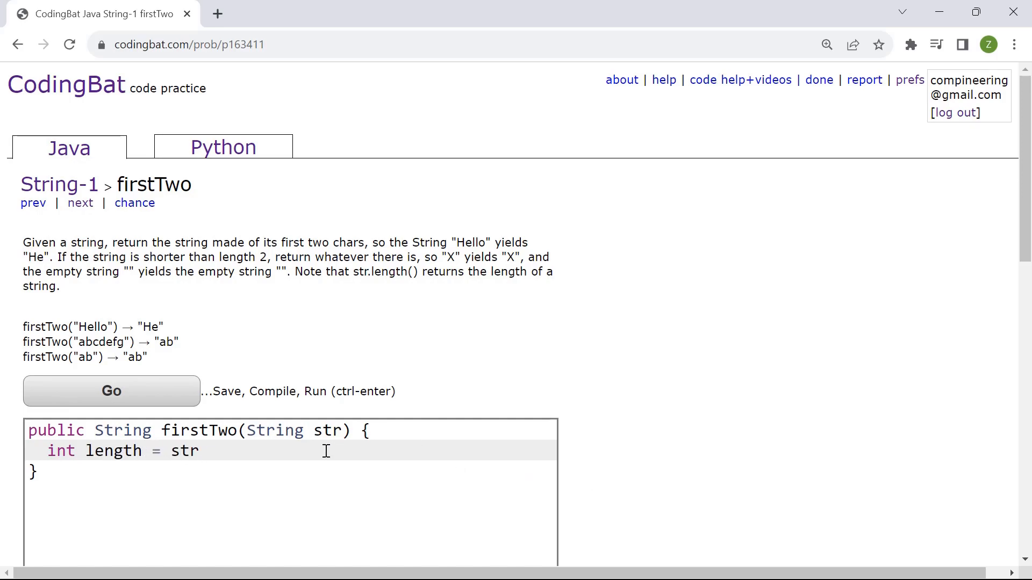
{"action": "type", "text": ".l"}
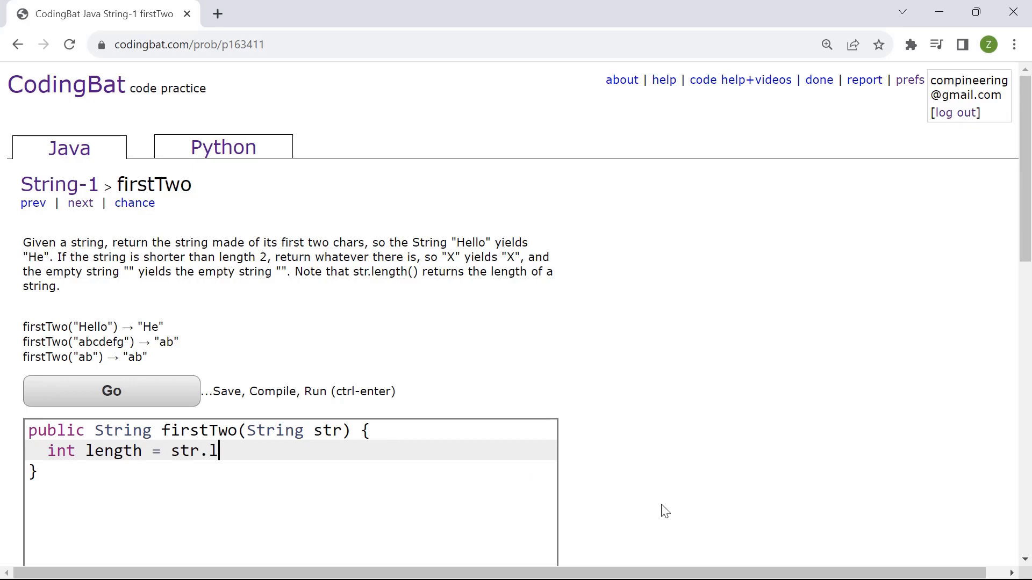
{"action": "type", "text": "ength();"}
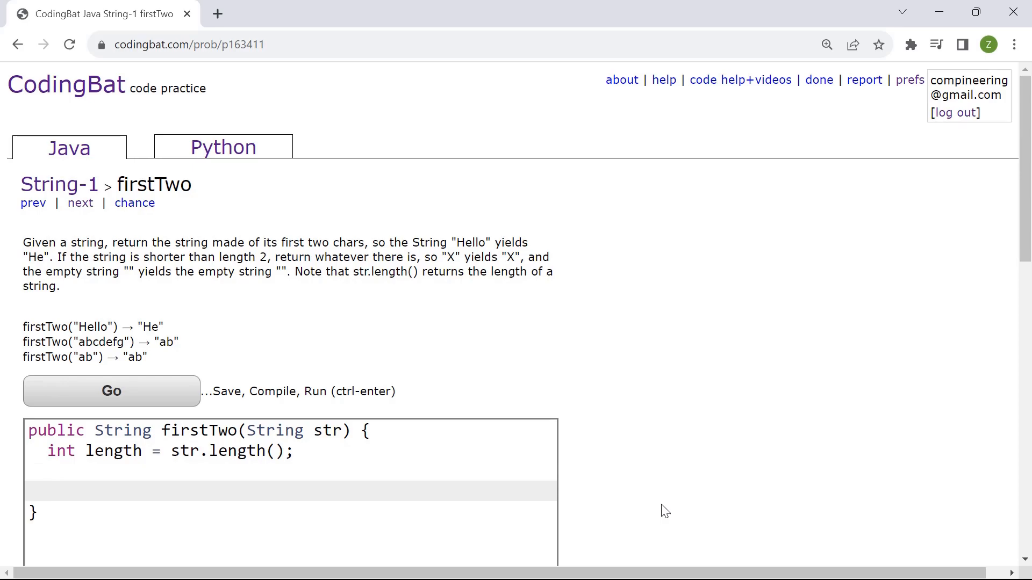
{"action": "type", "text": "if(length >= 2"}
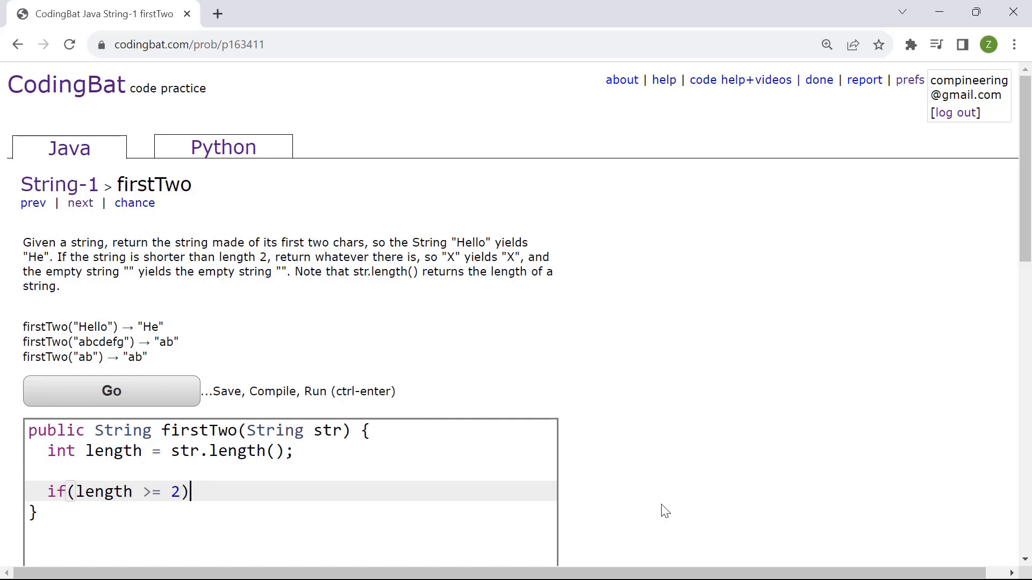
{"action": "type", "text": "{"}
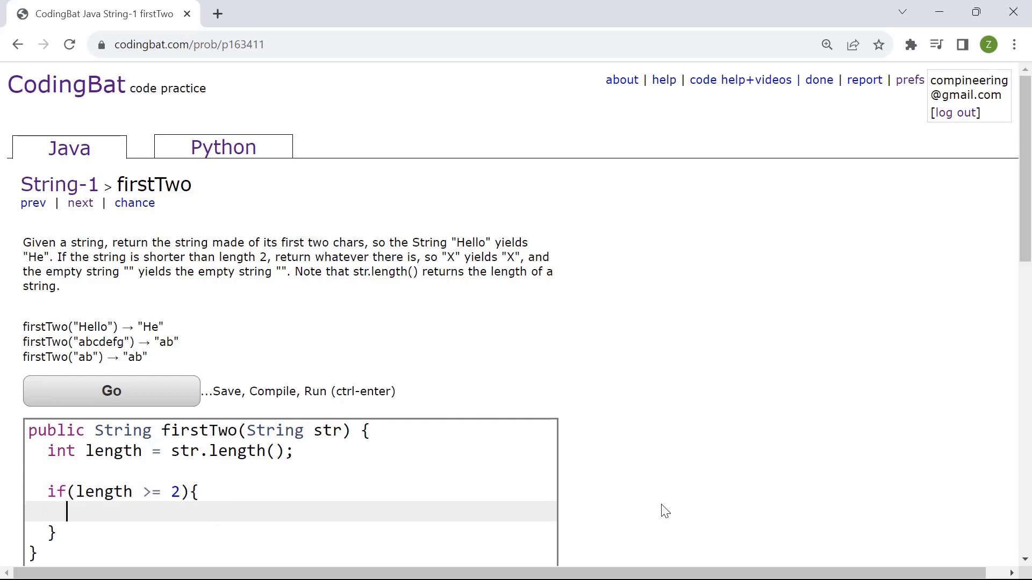
{"action": "type", "text": "String"}
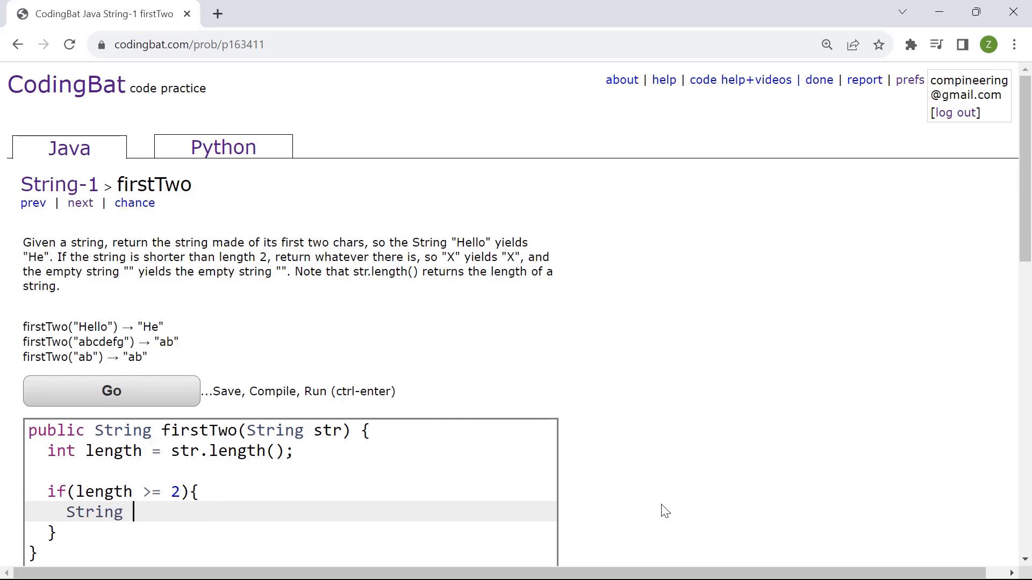
{"action": "type", "text": "first ="}
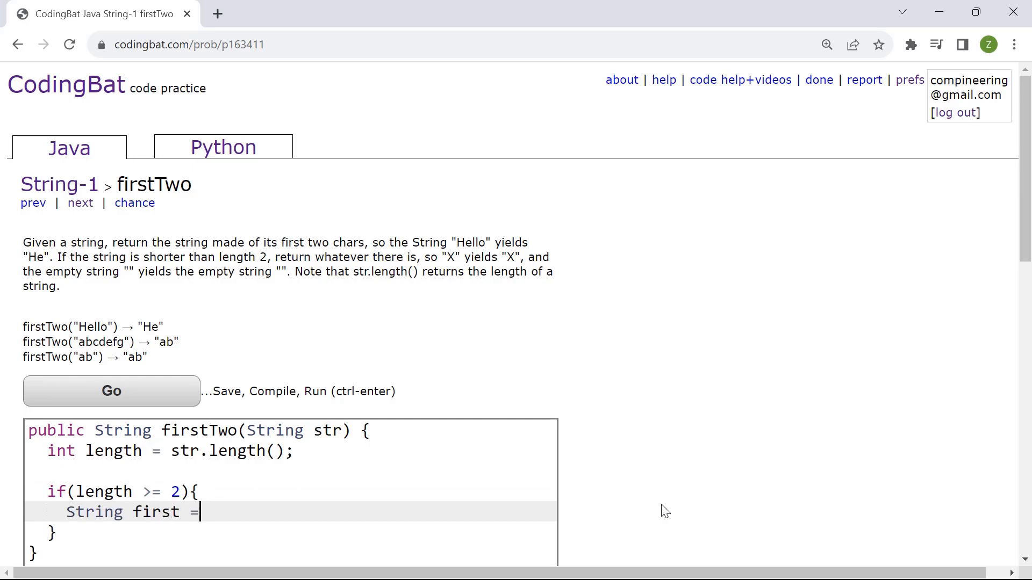
{"action": "type", "text": "str.subs"}
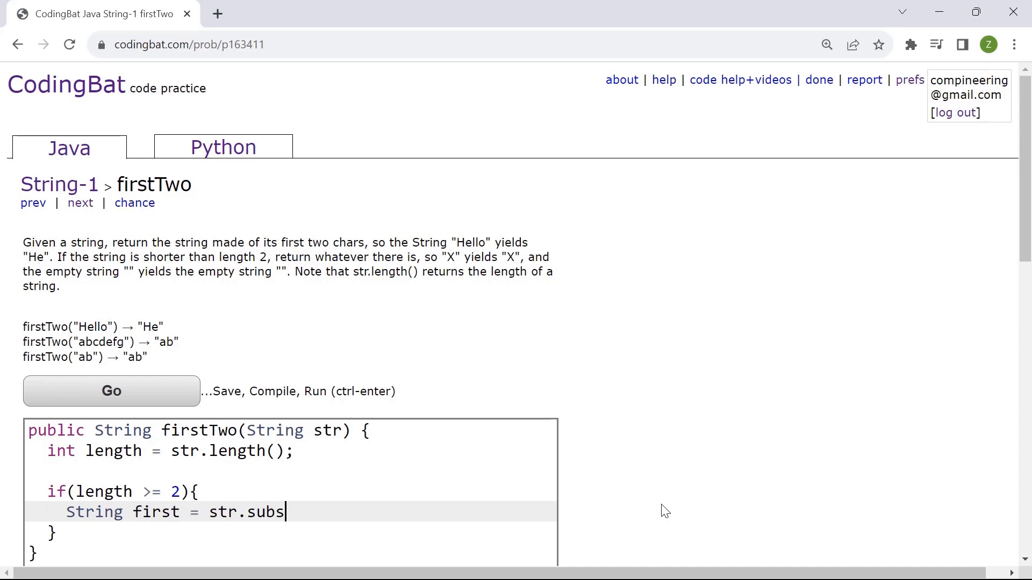
{"action": "type", "text": "tring"}
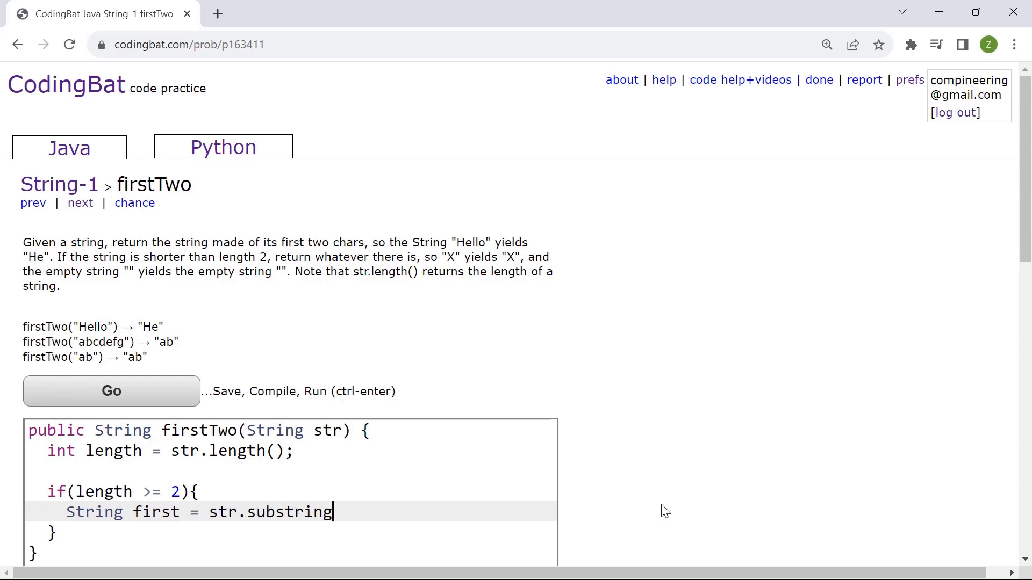
{"action": "type", "text": "()"}
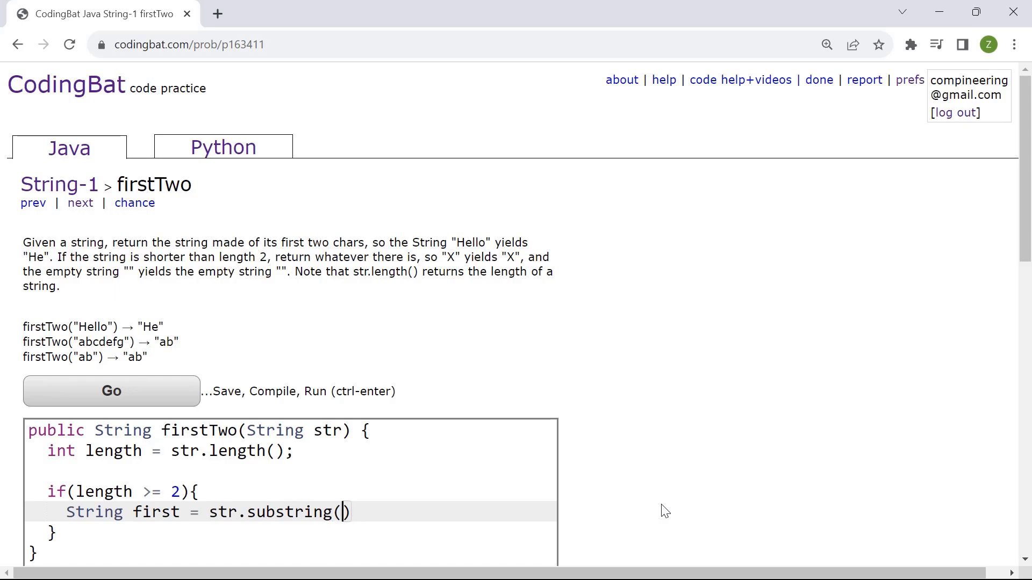
{"action": "type", "text": "0, 2"}
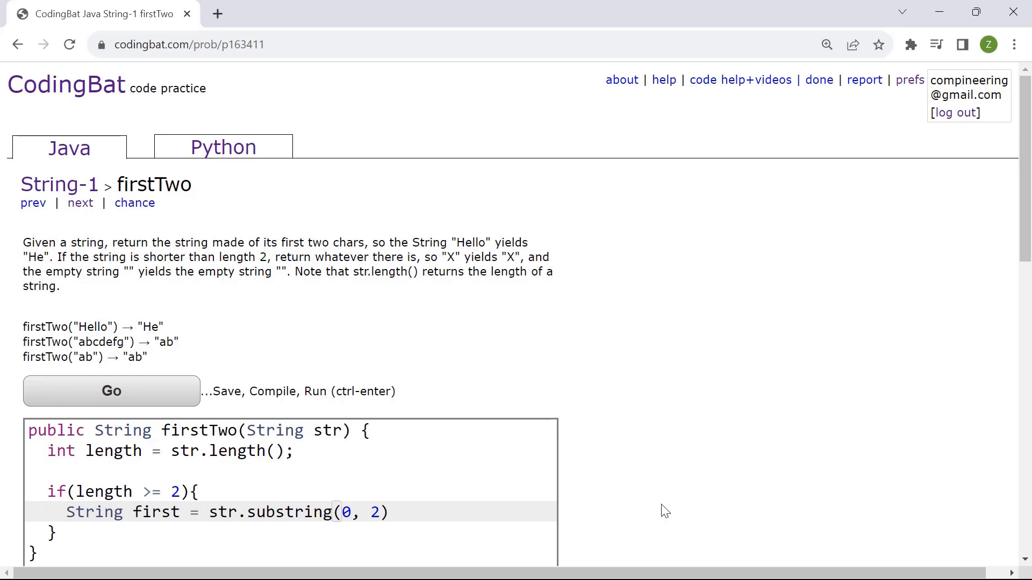
{"action": "type", "text": ";"}
{"action": "type", "text": "return first;"}
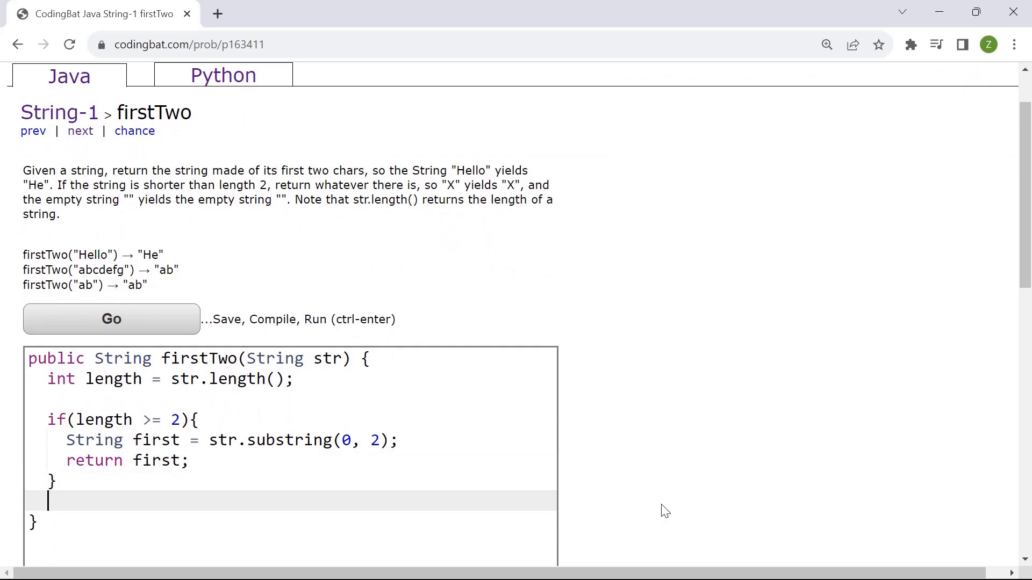
{"action": "type", "text": "else{"}
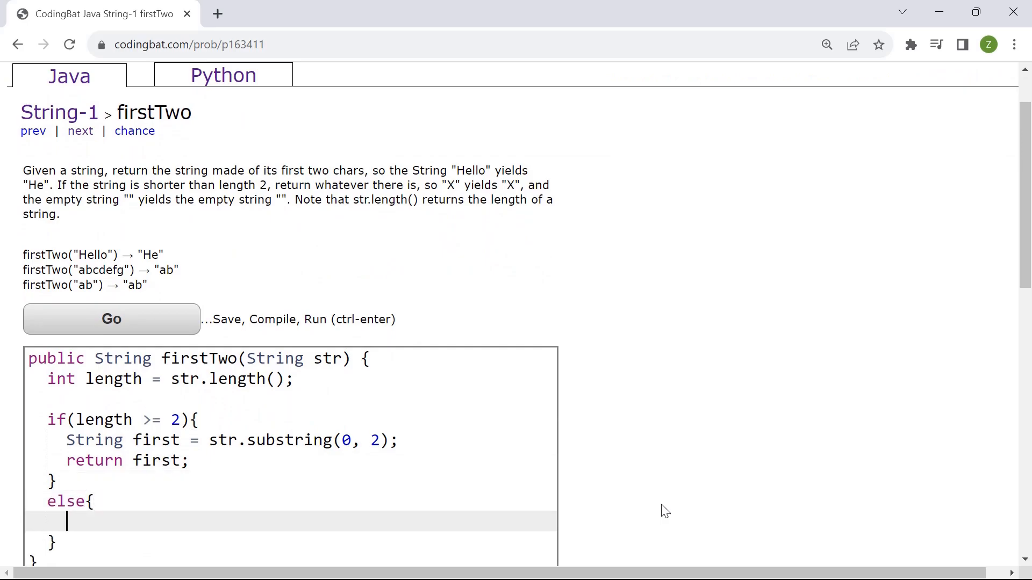
{"action": "type", "text": "return st"}
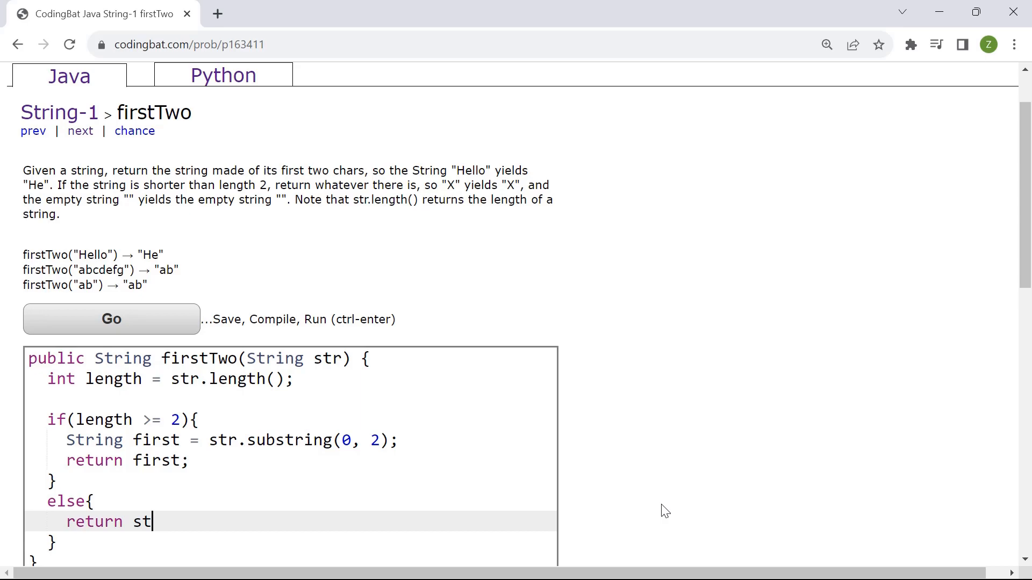
{"action": "type", "text": "r;"}
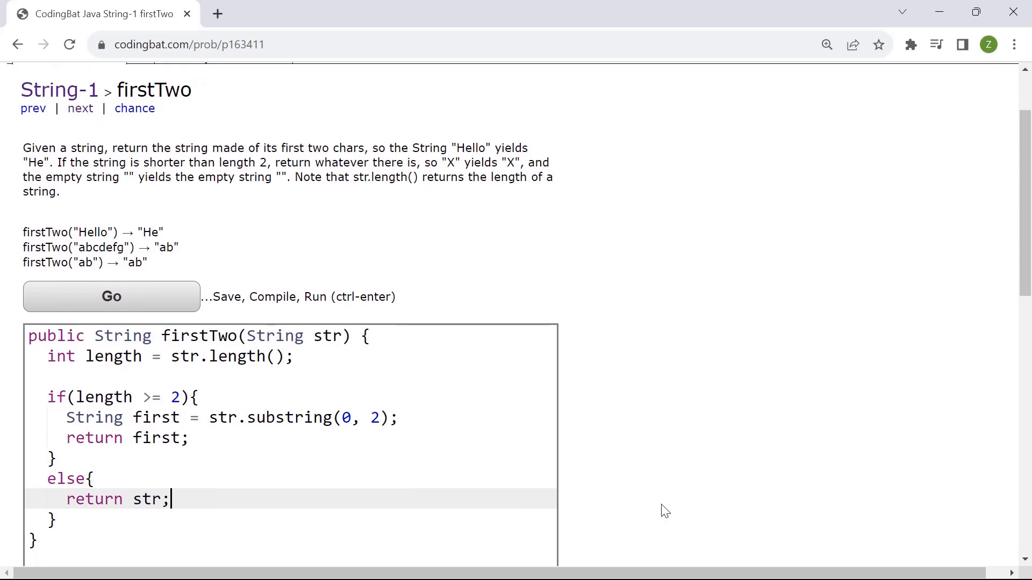